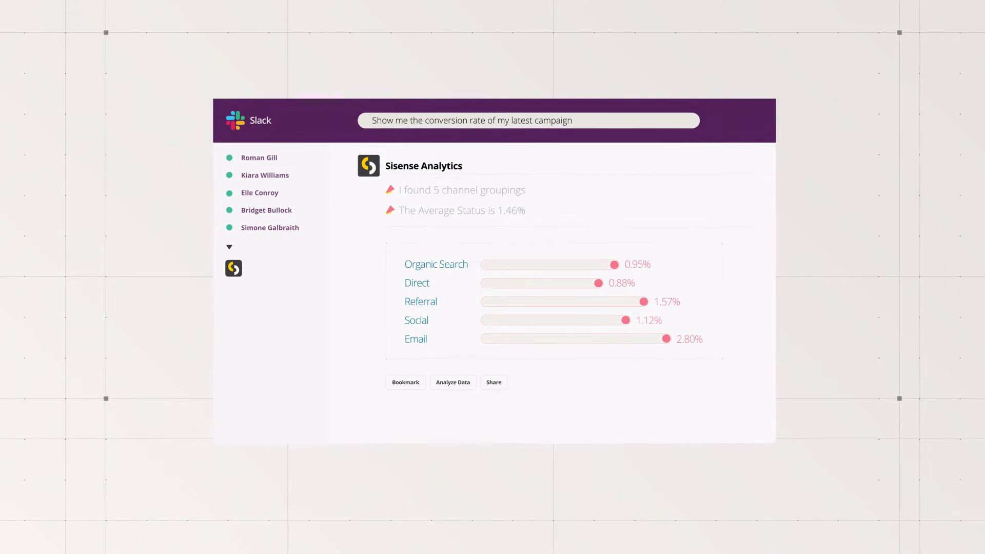
# Send the Sisense campaign conversion-rate results to chosen teammates with 'Hope that helps!'.
pyautogui.click(493, 382)
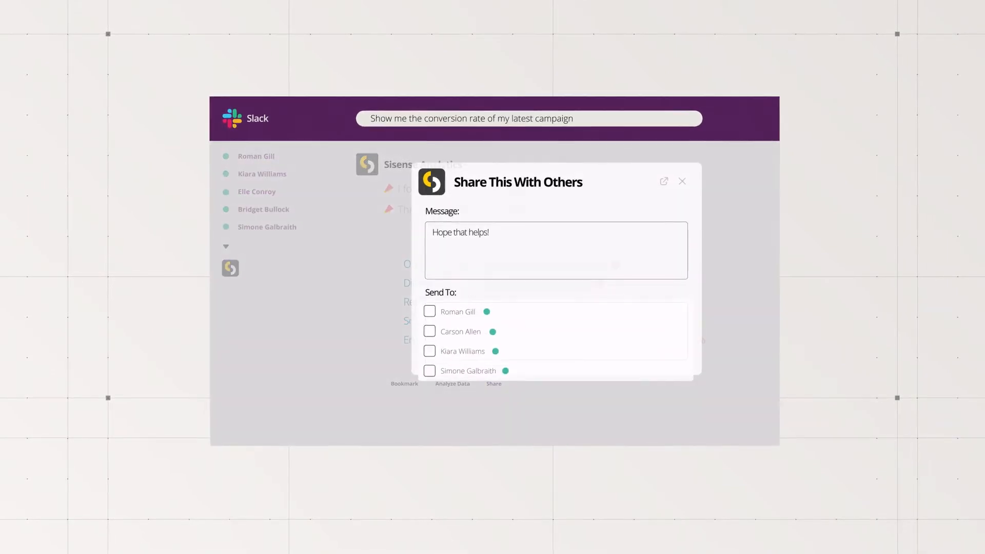
pyautogui.click(682, 181)
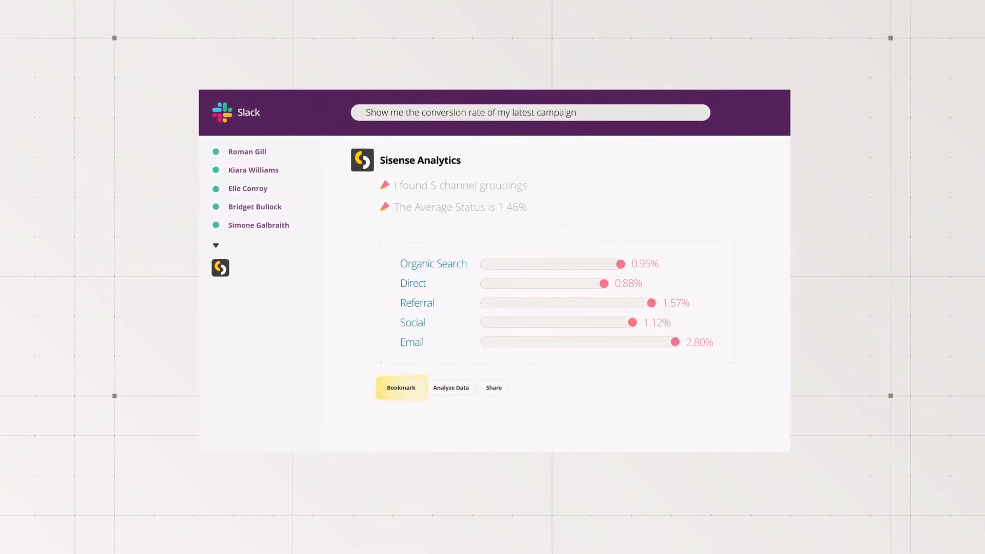
# Bookmark the conversion-rate query as 'Mar22 Campaign CR' and open it from Excel's Sisense panel.
pyautogui.click(400, 388)
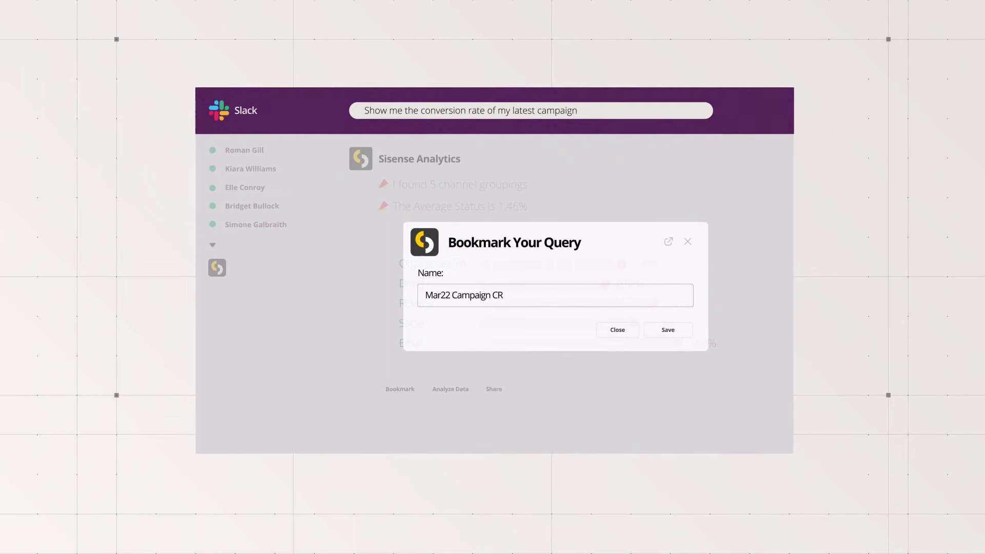
pyautogui.click(667, 330)
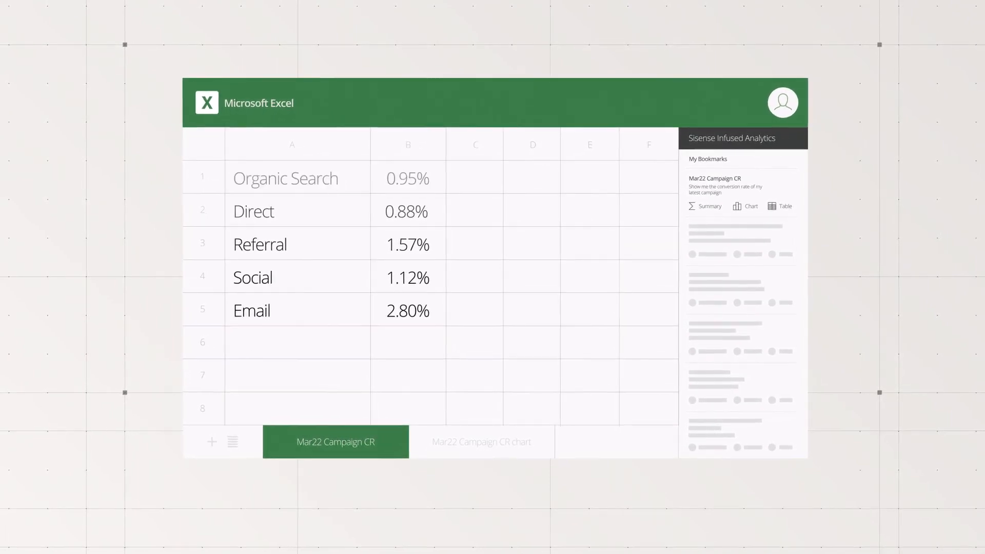
pyautogui.click(481, 442)
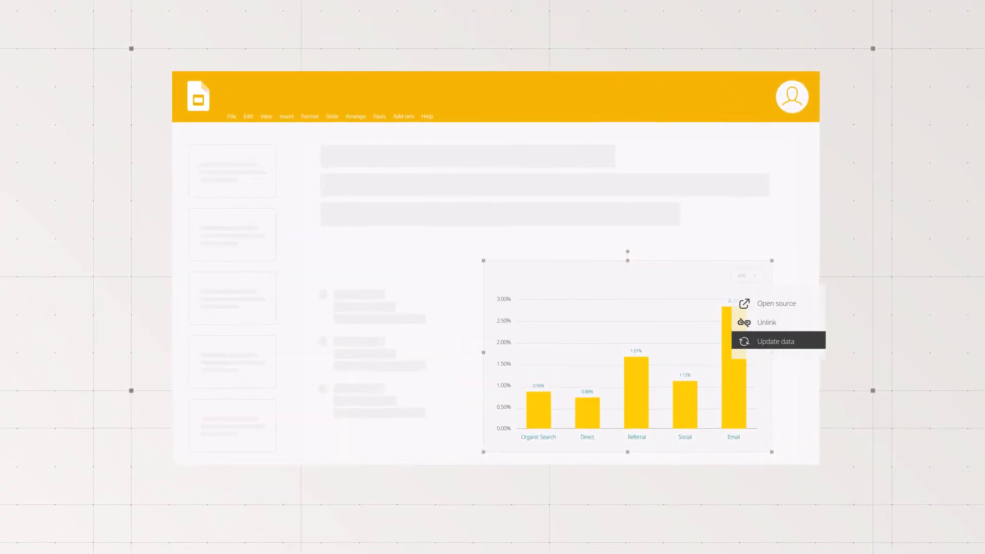
# Choose Update data on the linked conversion-rate chart to load the latest channel values.
pyautogui.click(775, 341)
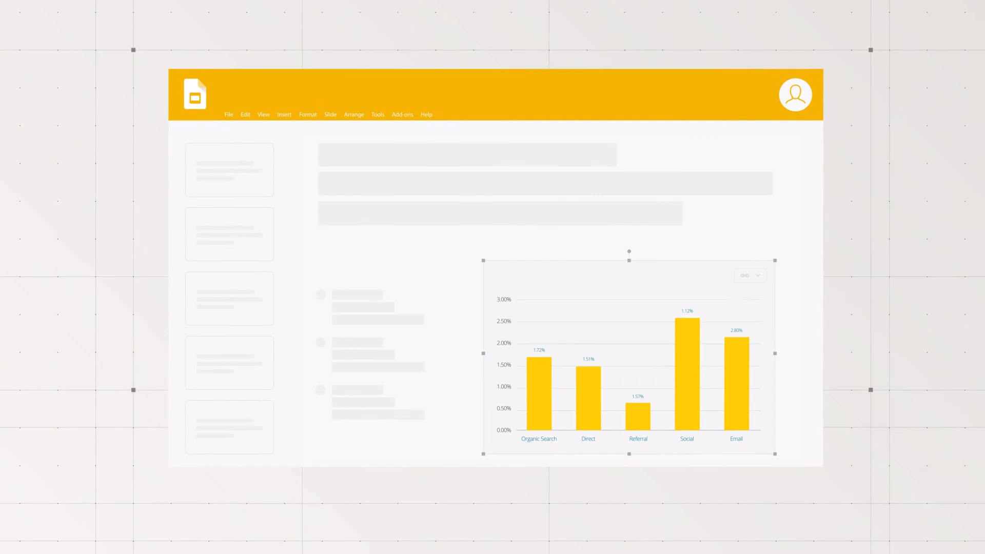